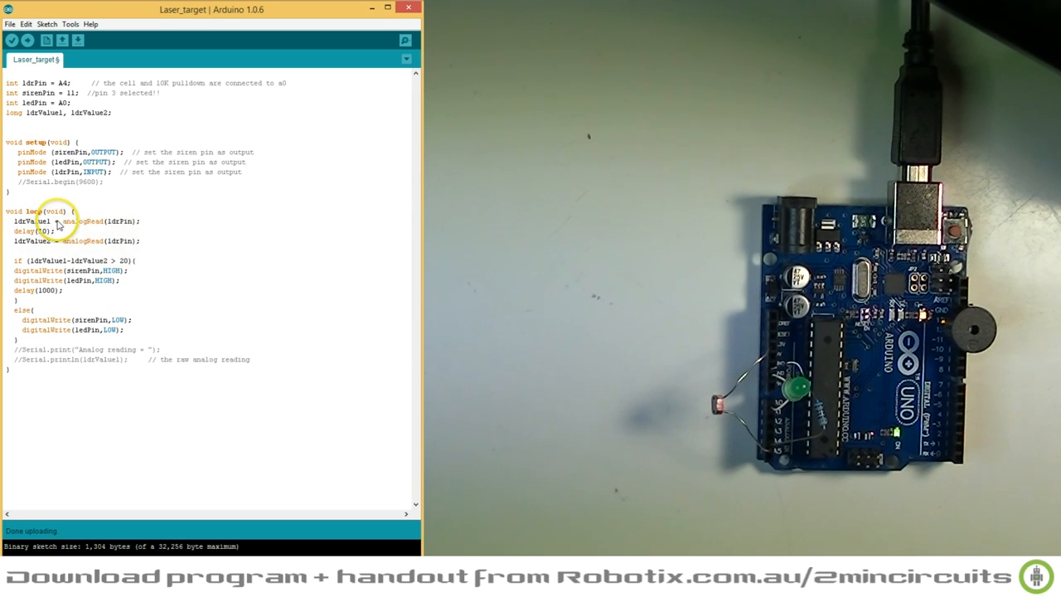
pyautogui.moveTo(70, 262)
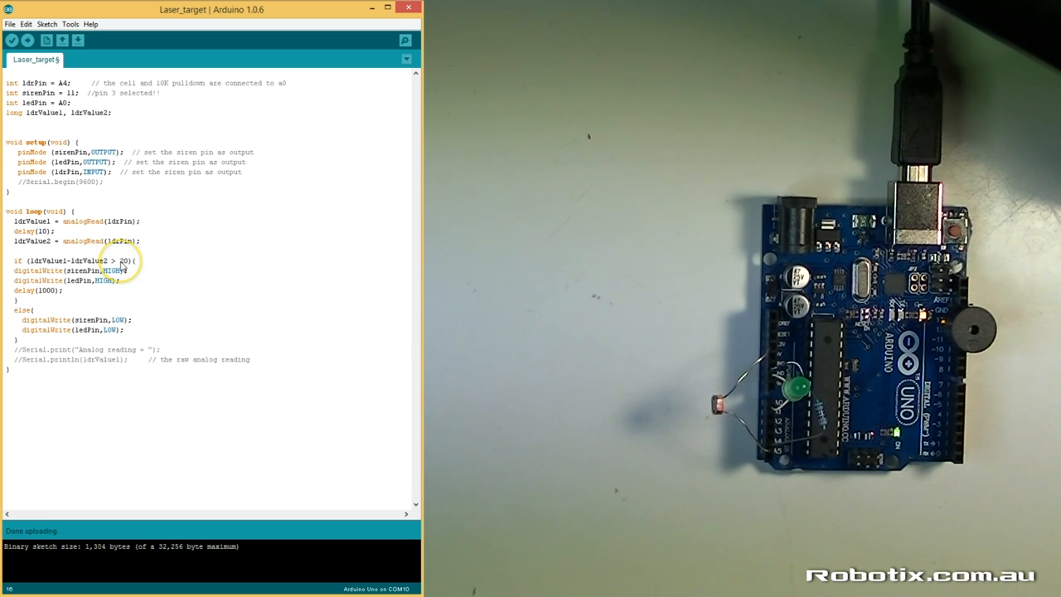
# - Upload the Laser_target sketch from the toolbar, compiling it for the Arduino Uno
pyautogui.doubleClick(123, 260)
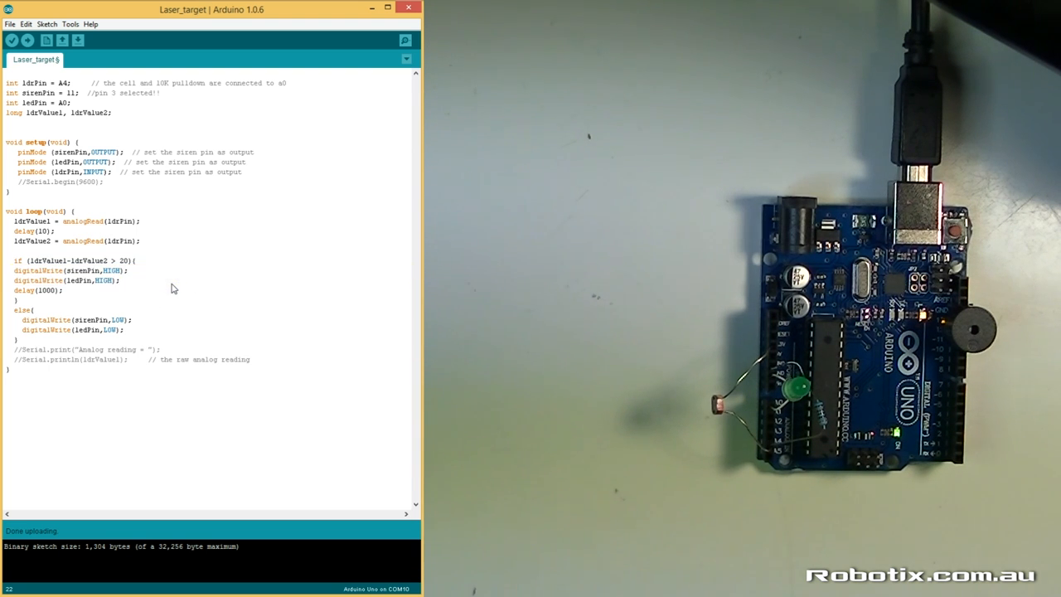
pyautogui.click(26, 40)
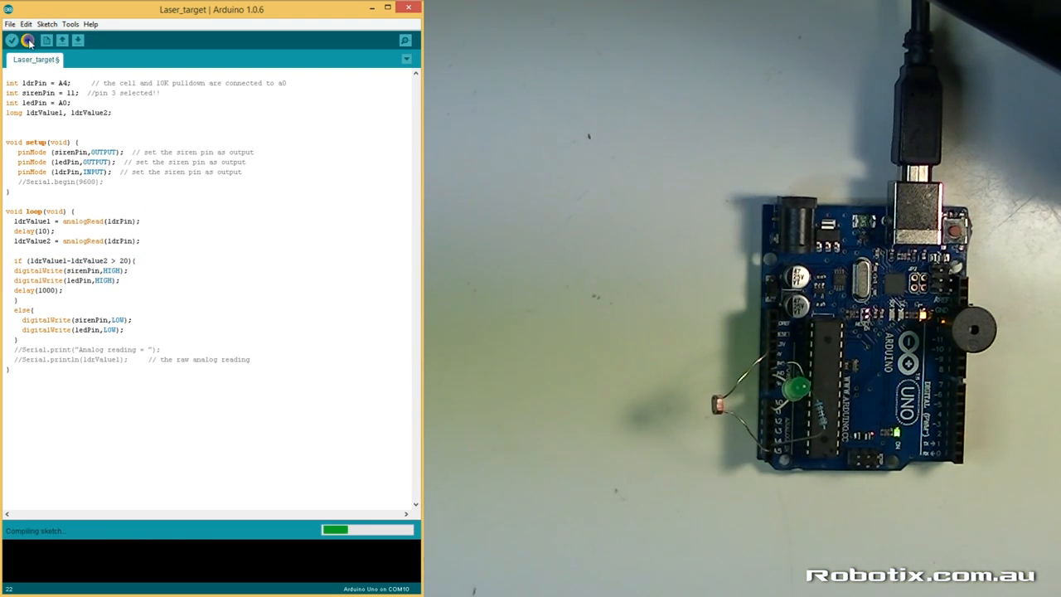
pyautogui.click(27, 39)
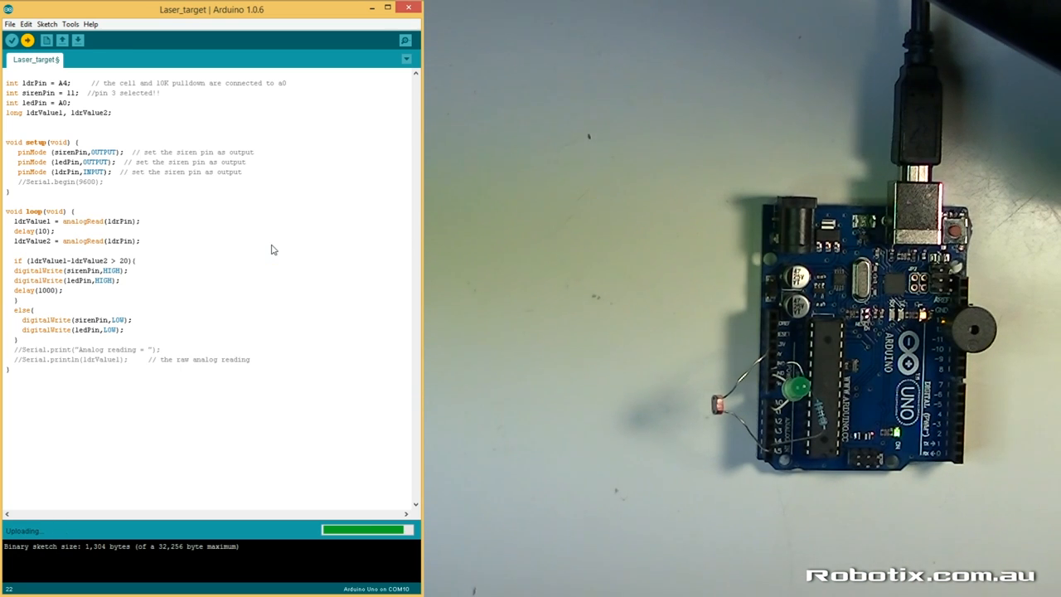